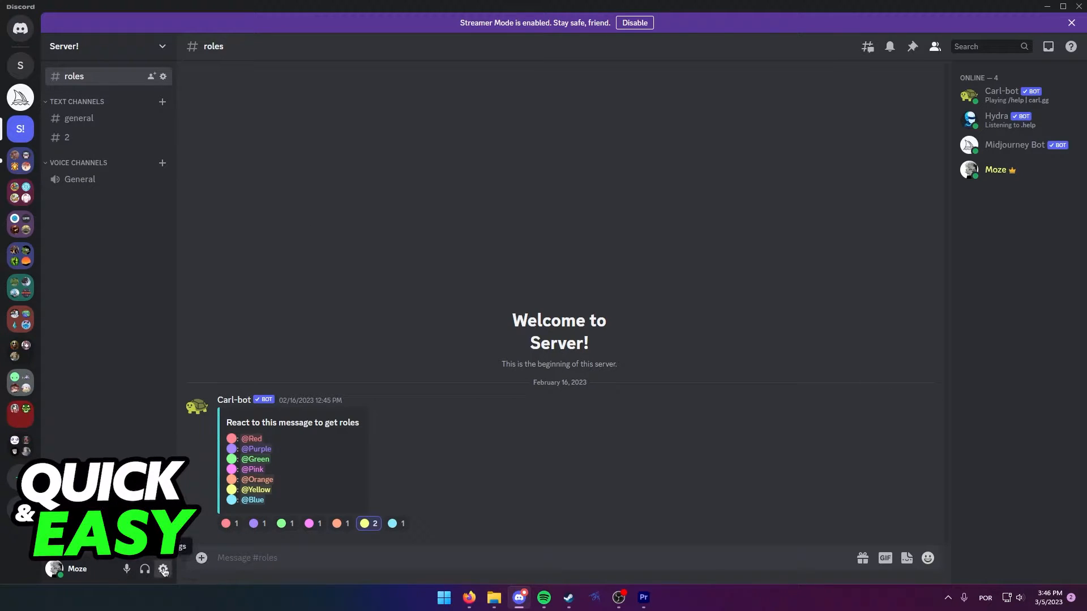
Step: Show the Authorized Apps list (Dyno, carl-bot, AltDentifier) with Streamer Mode disabled so apps are visible
click(163, 570)
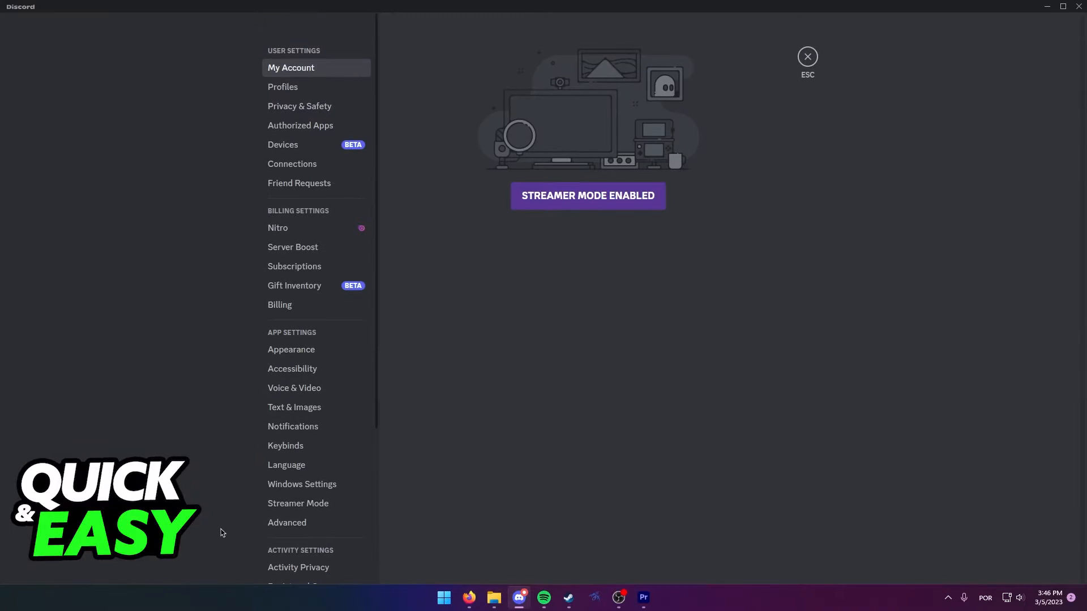
mouse_move(300, 125)
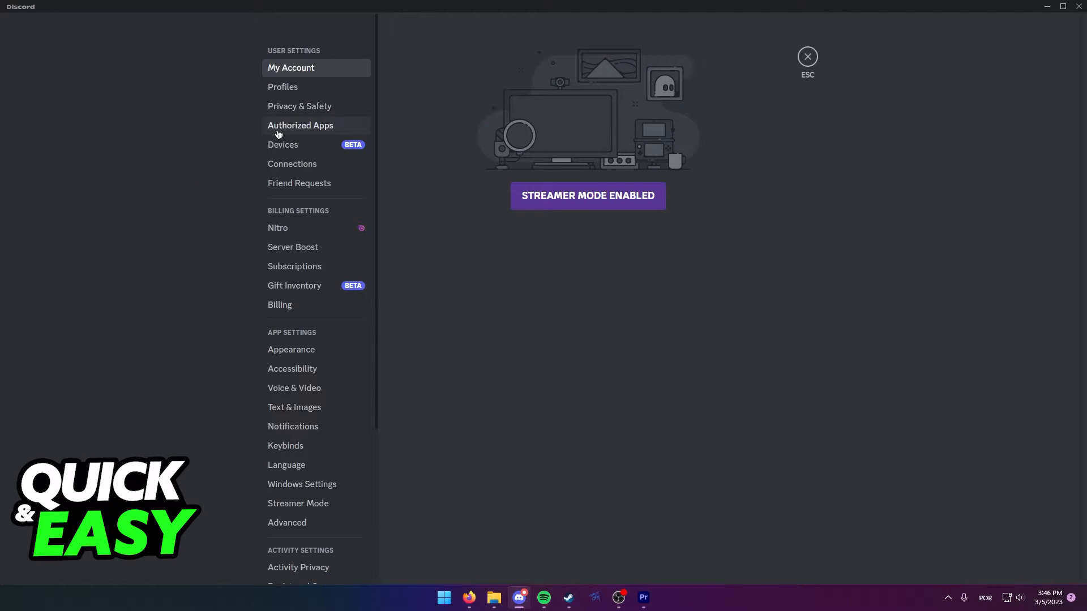
click(300, 126)
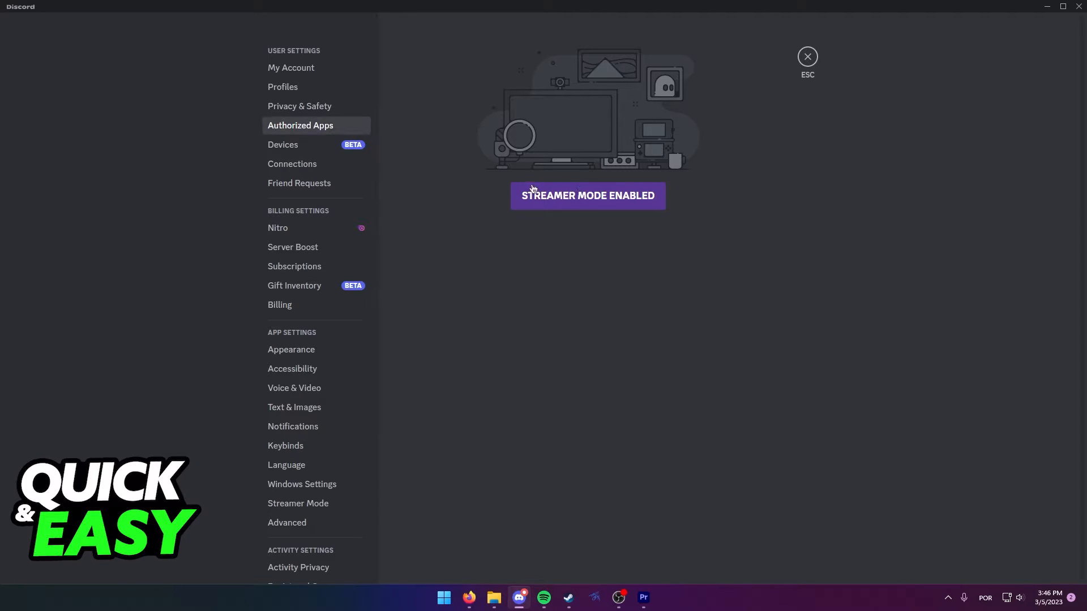
click(298, 503)
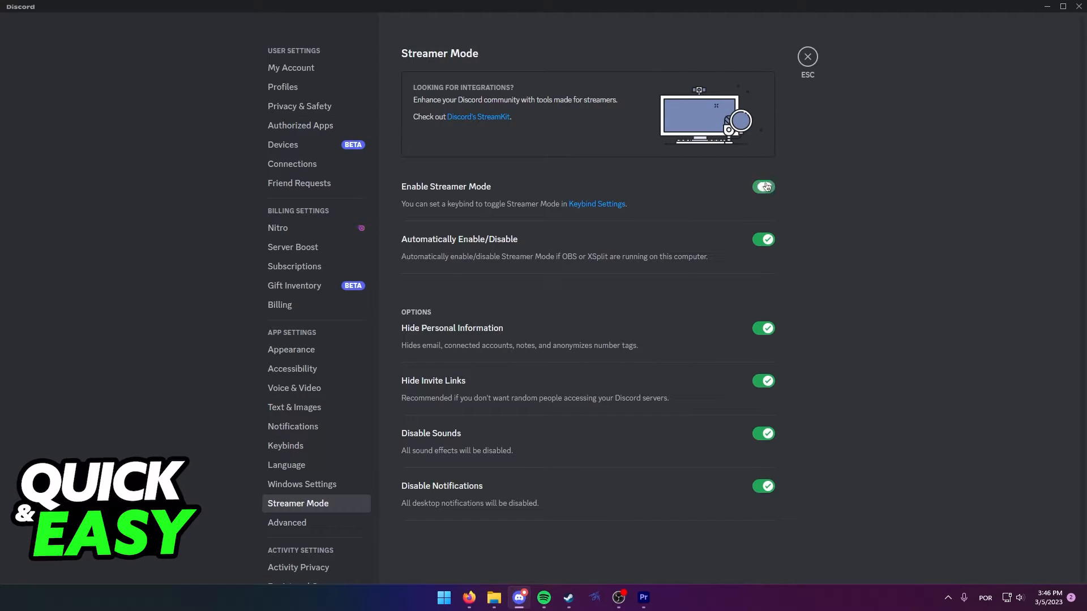
click(300, 125)
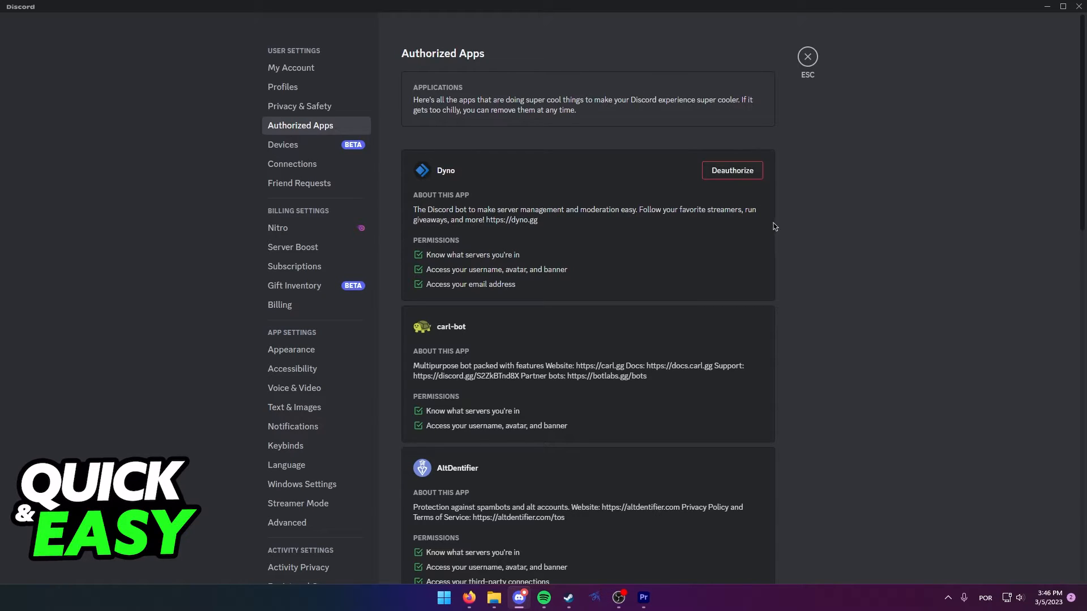
mouse_move(458, 206)
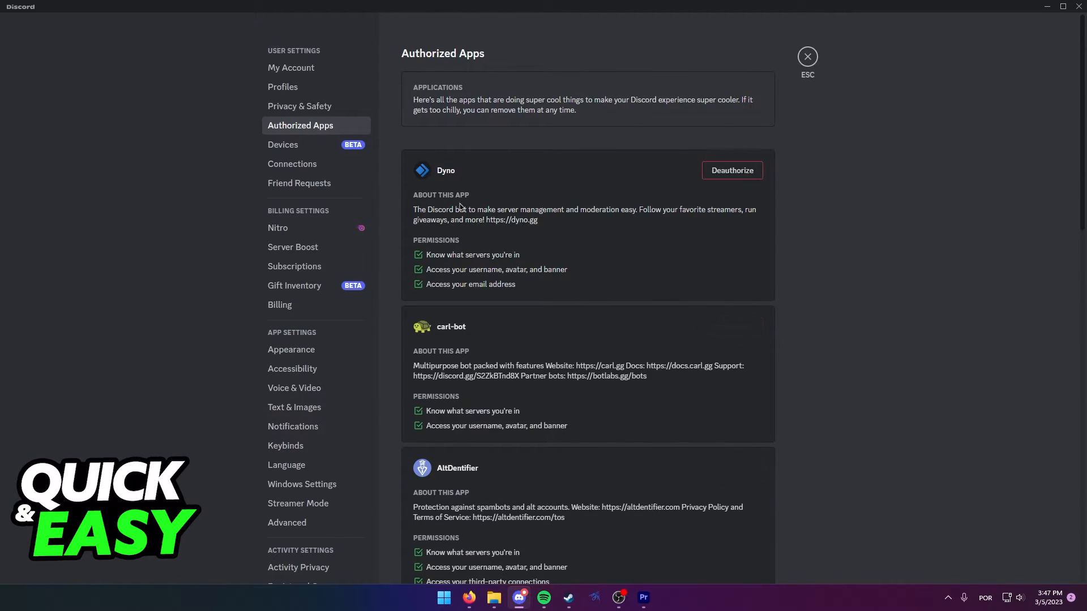
mouse_move(540, 176)
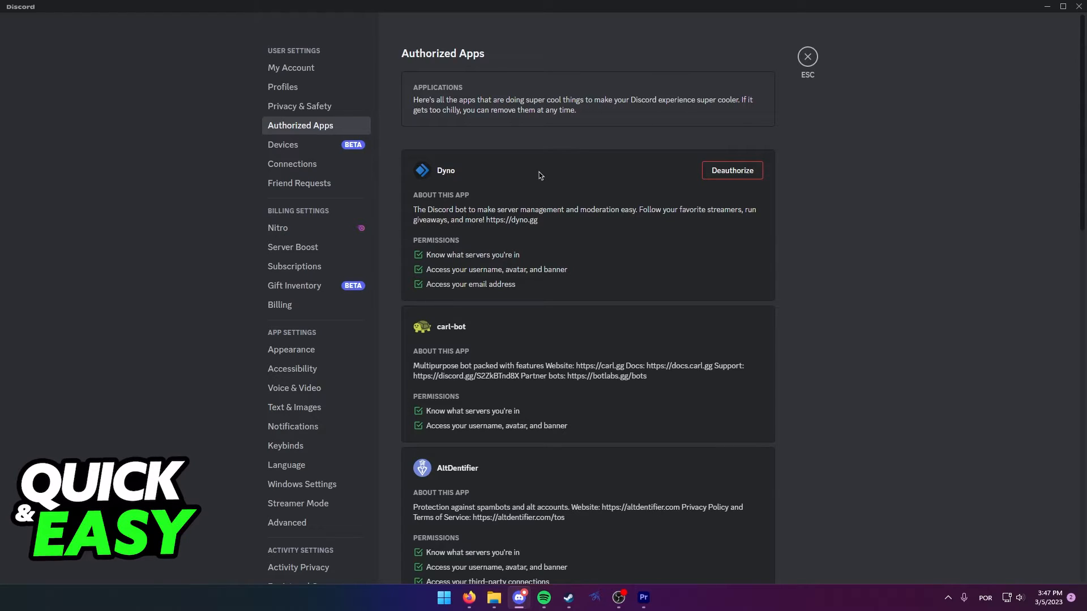
mouse_move(537, 189)
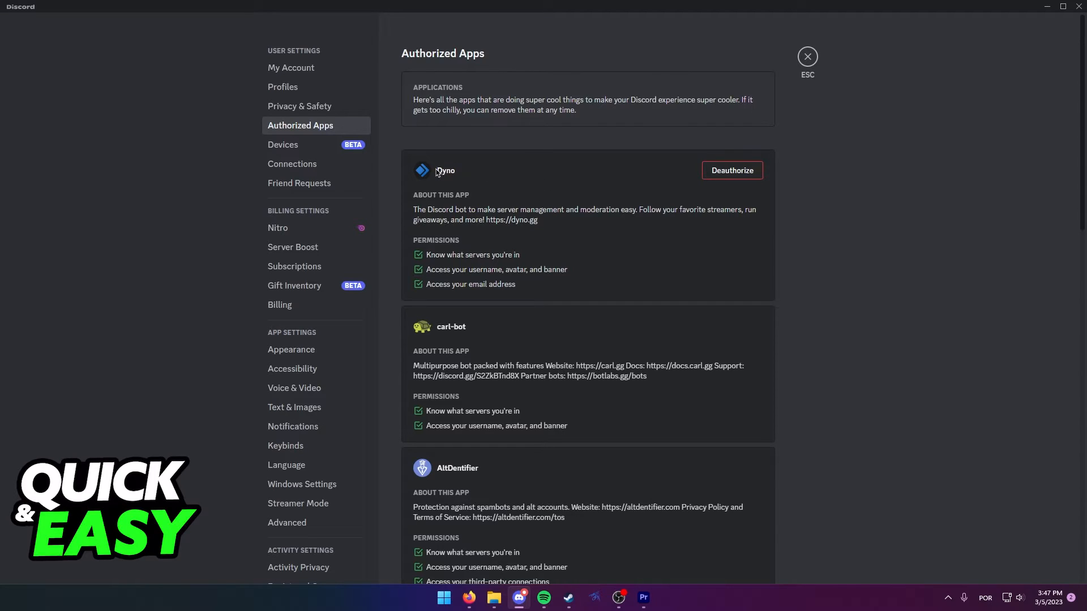
mouse_move(730, 171)
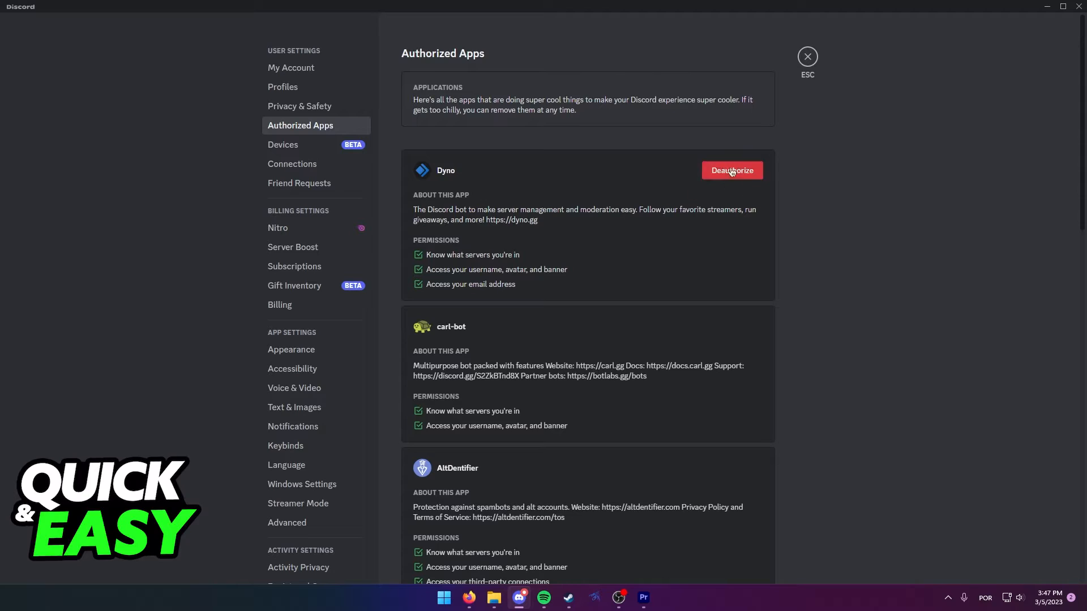
mouse_move(698, 182)
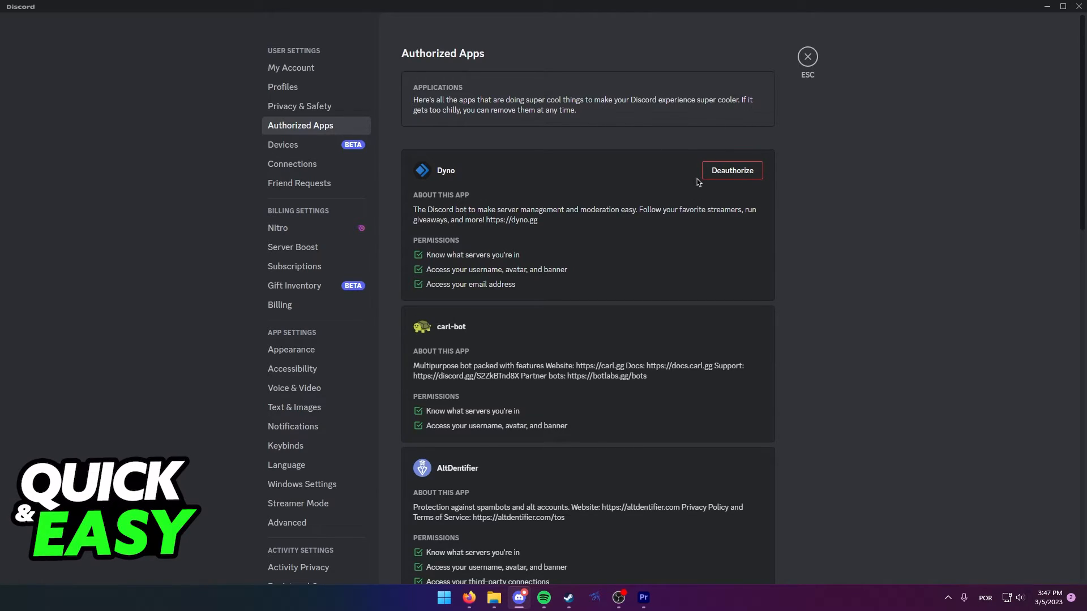
mouse_move(599, 460)
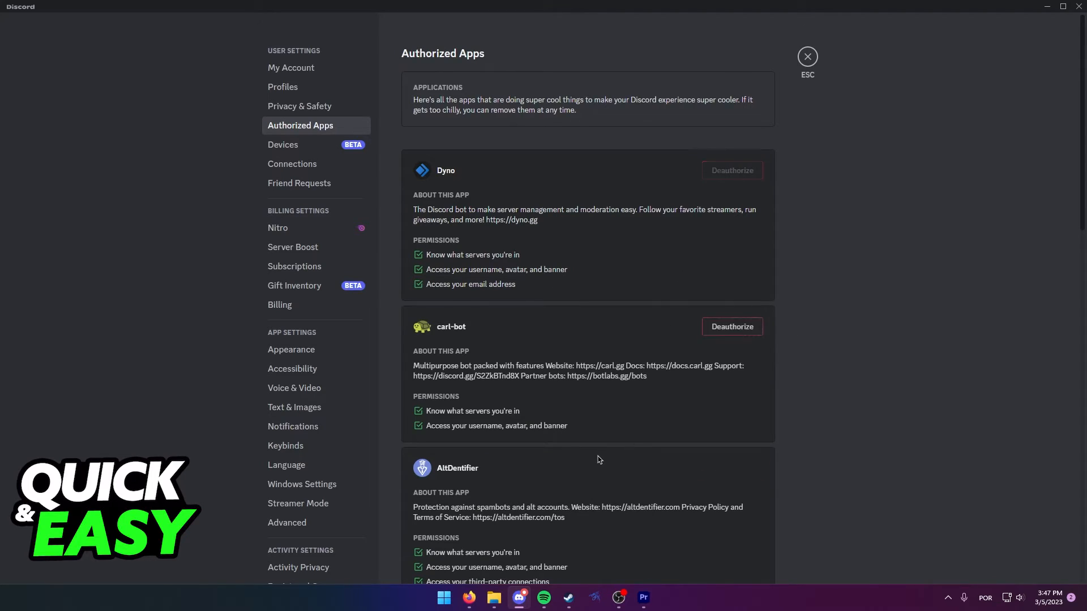